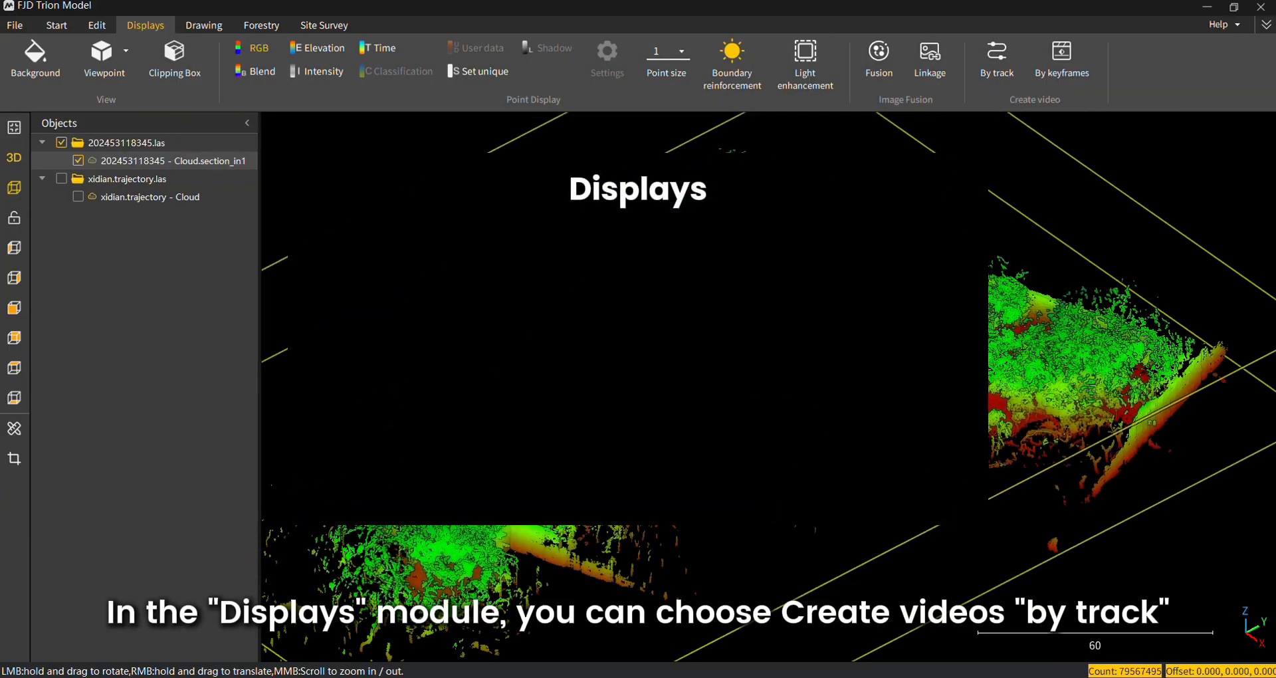
# - Enlarge the cloud's point size to 3 and start a video along the scanned track
pyautogui.click(996, 57)
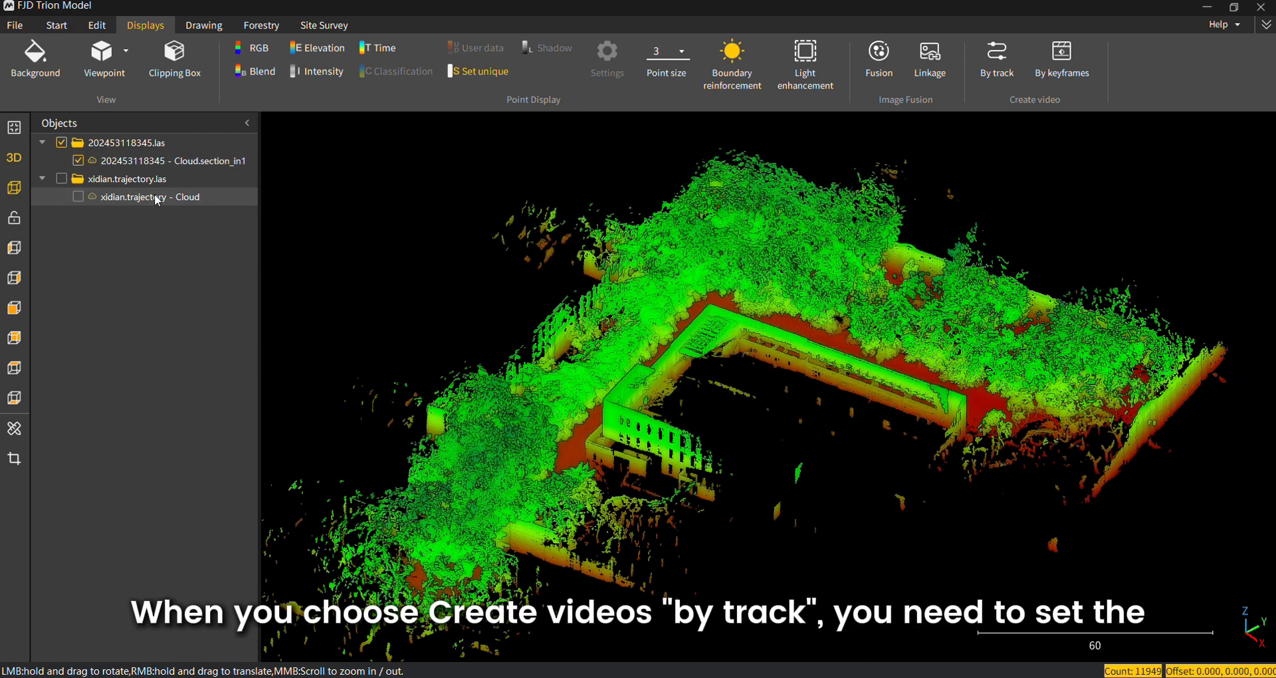
pyautogui.click(996, 59)
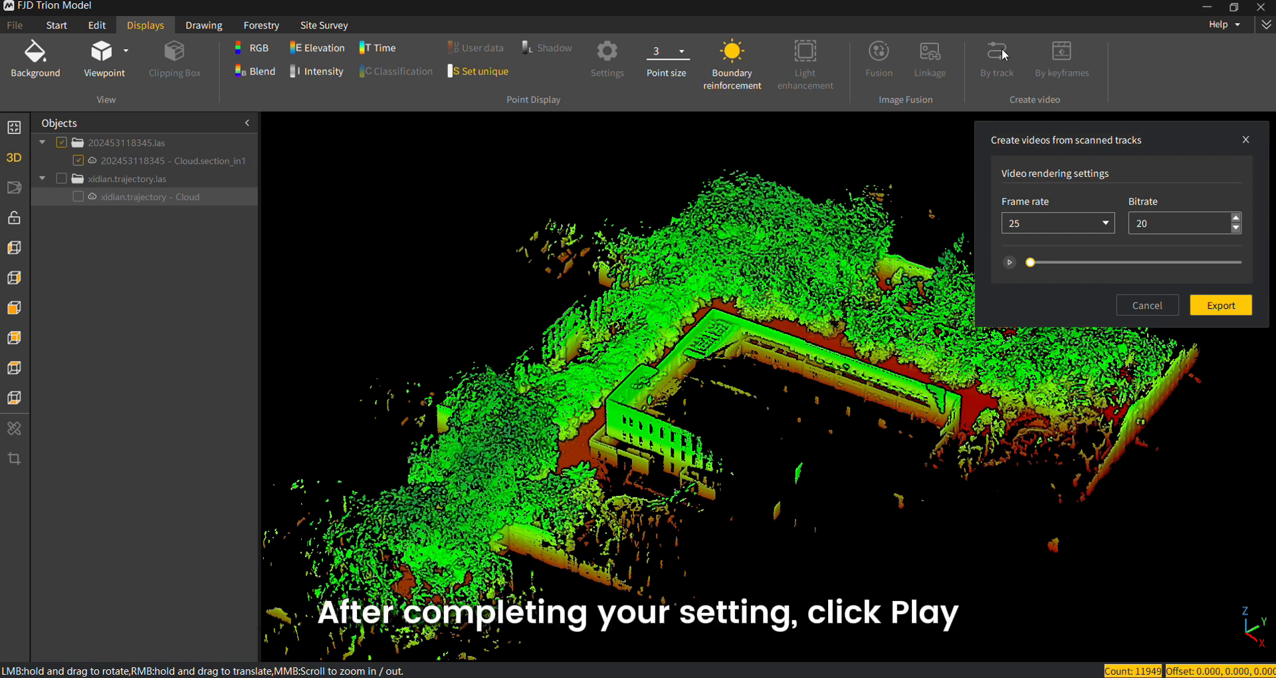
# - Play the track fly-through preview and set its frame rate to 30
pyautogui.click(1009, 262)
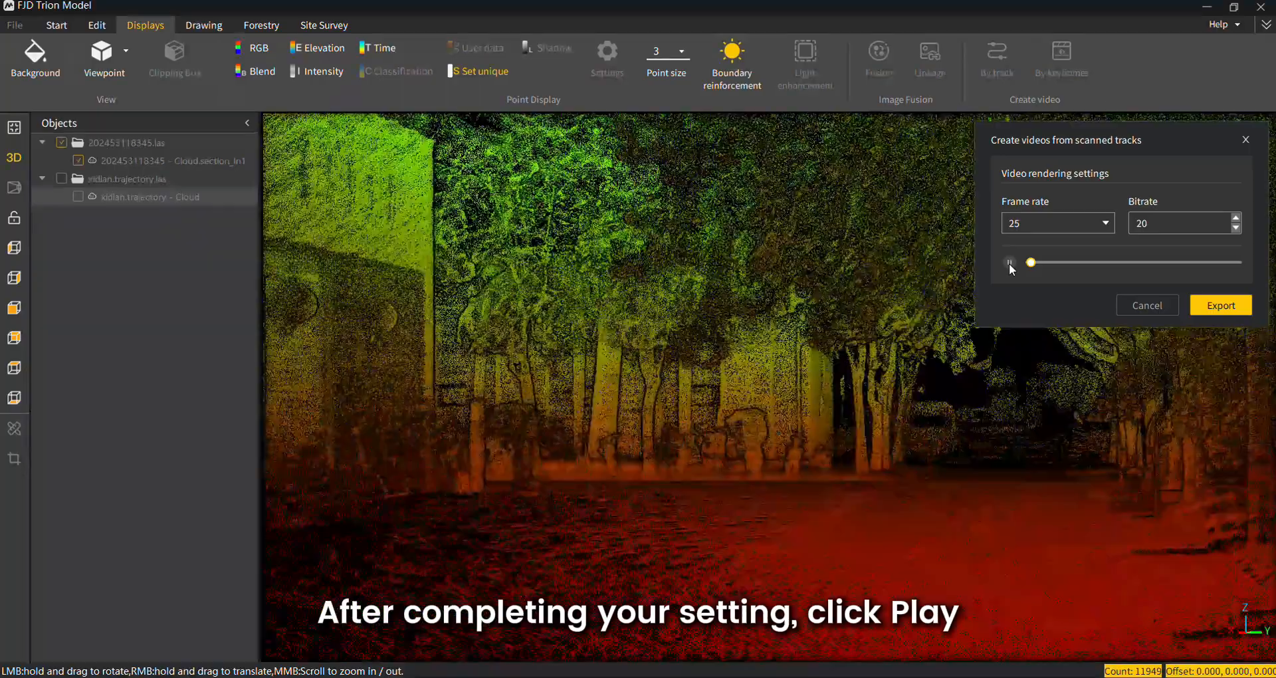
pyautogui.click(1009, 262)
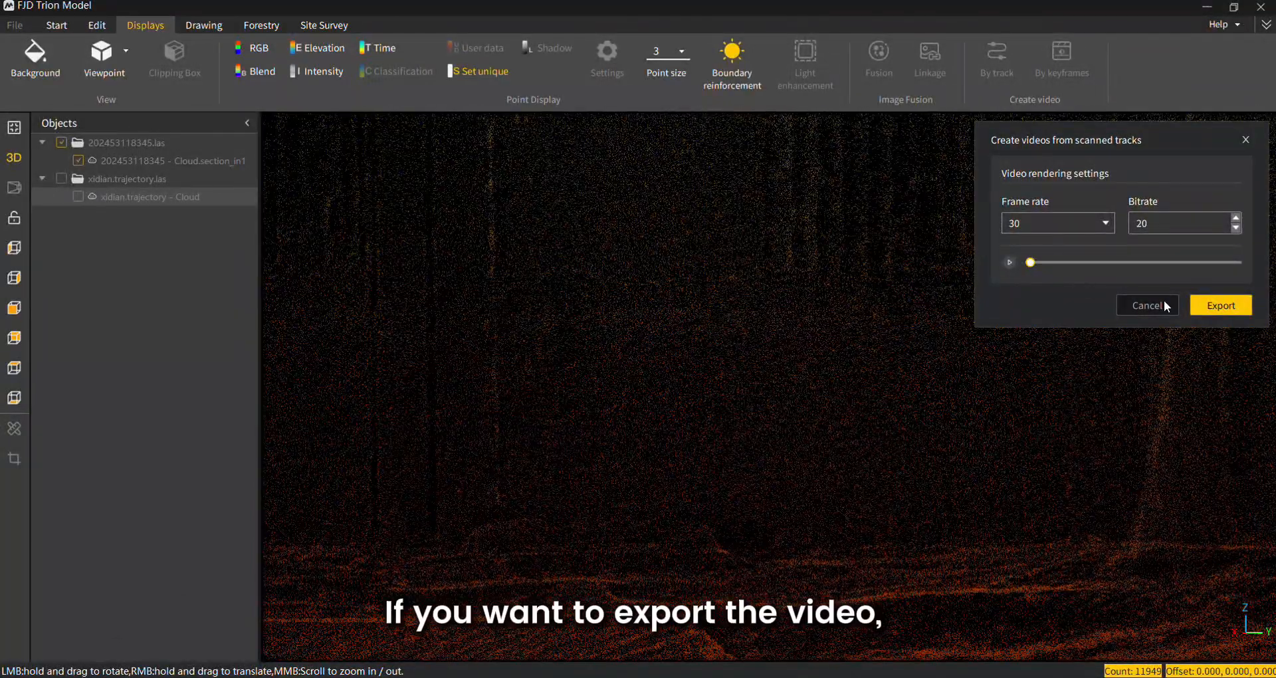
# - Export the track fly-through as an MP4 named 'video' on the Desktop
pyautogui.click(1220, 304)
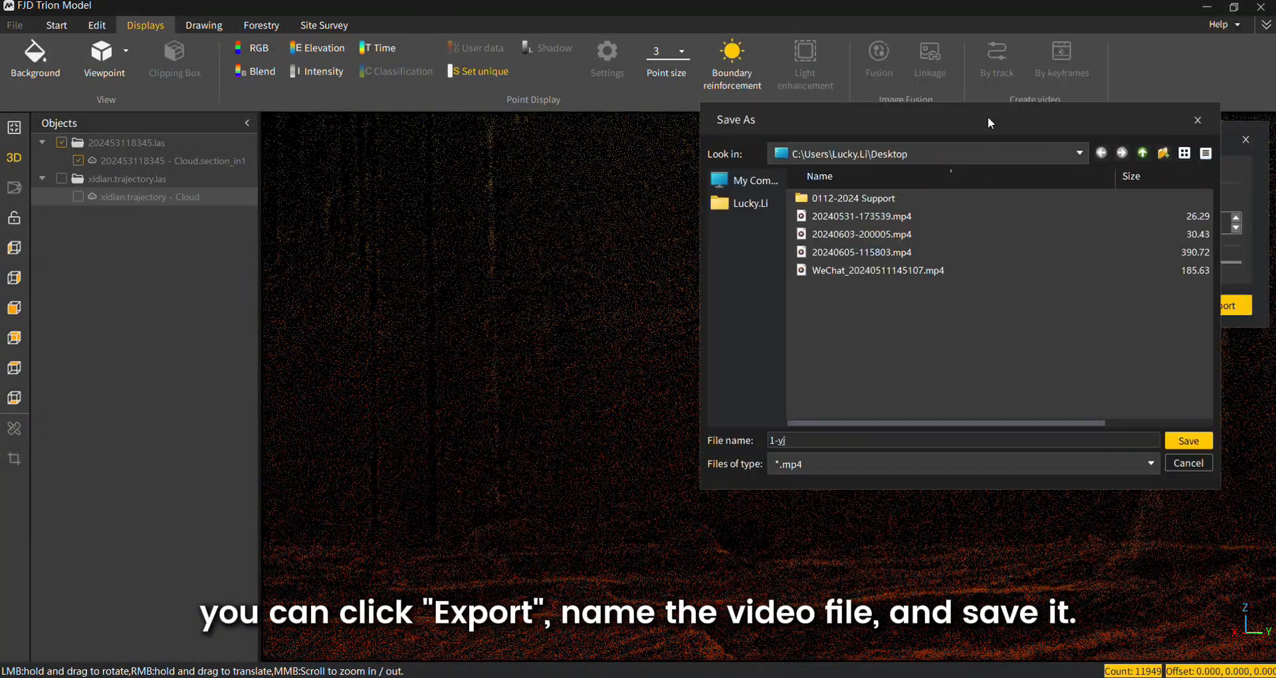
pyautogui.write('video')
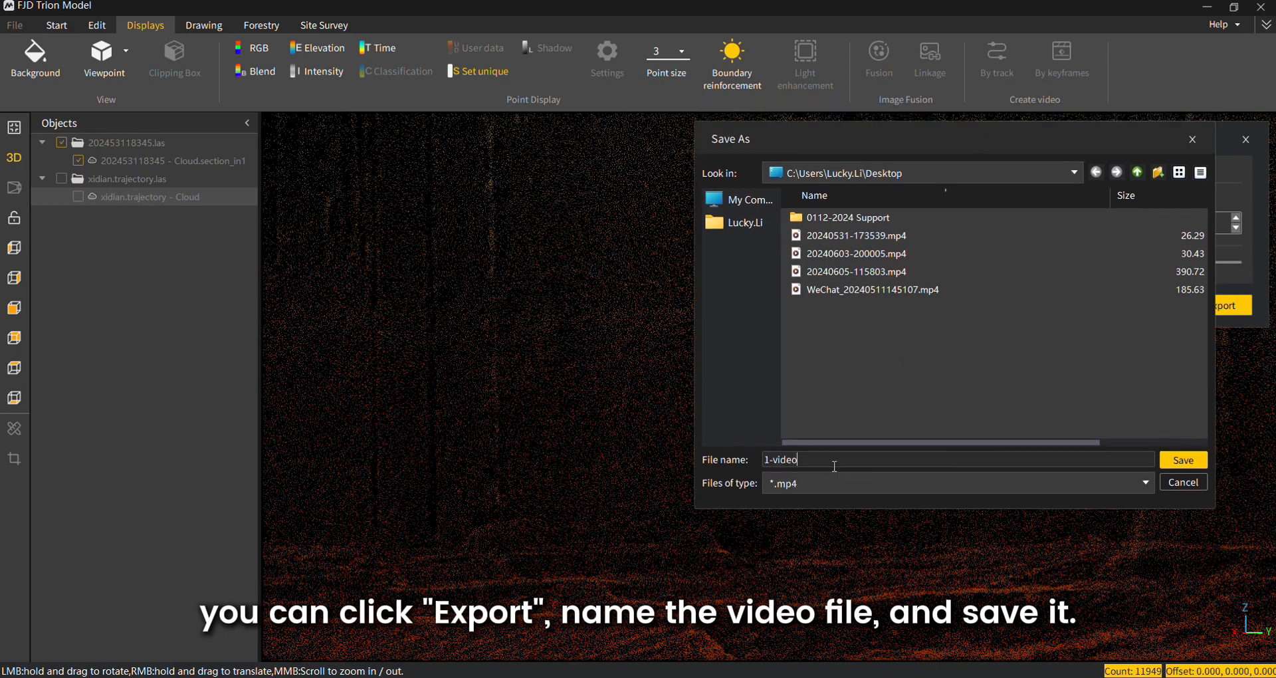
pyautogui.click(1181, 460)
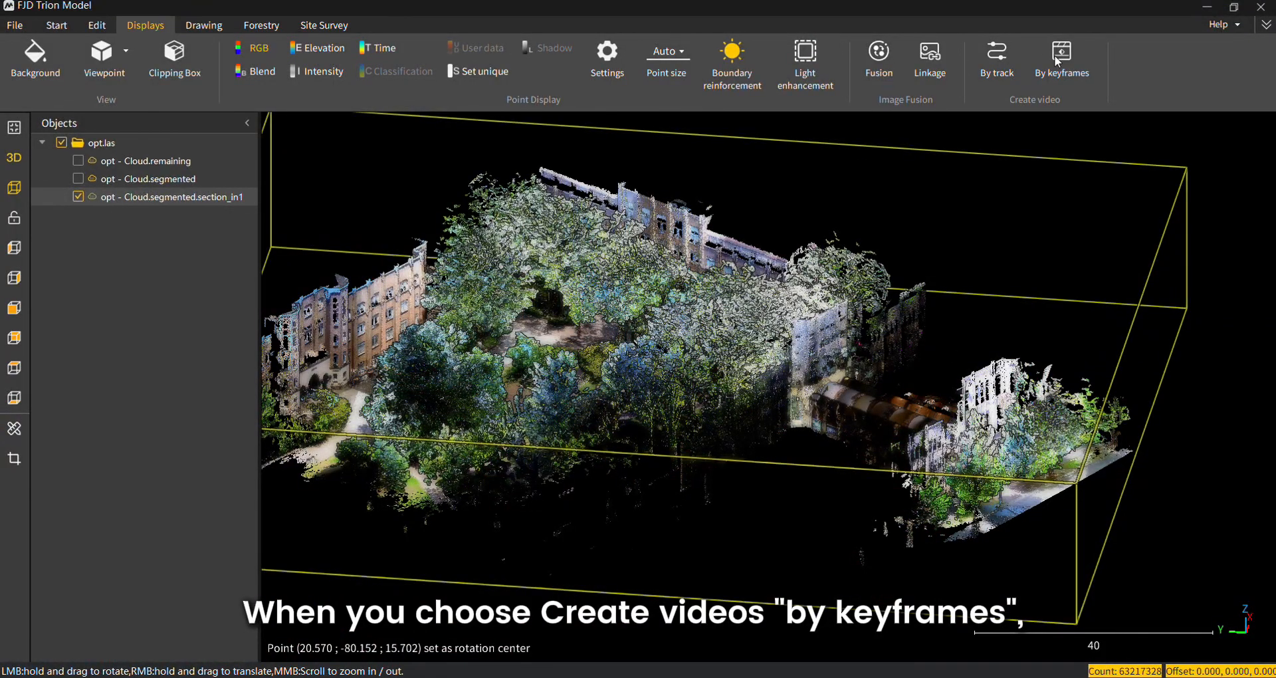
# - Record successive viewpoints, including the archway view, as keyframes for the opt cloud fly-through
pyautogui.click(1061, 58)
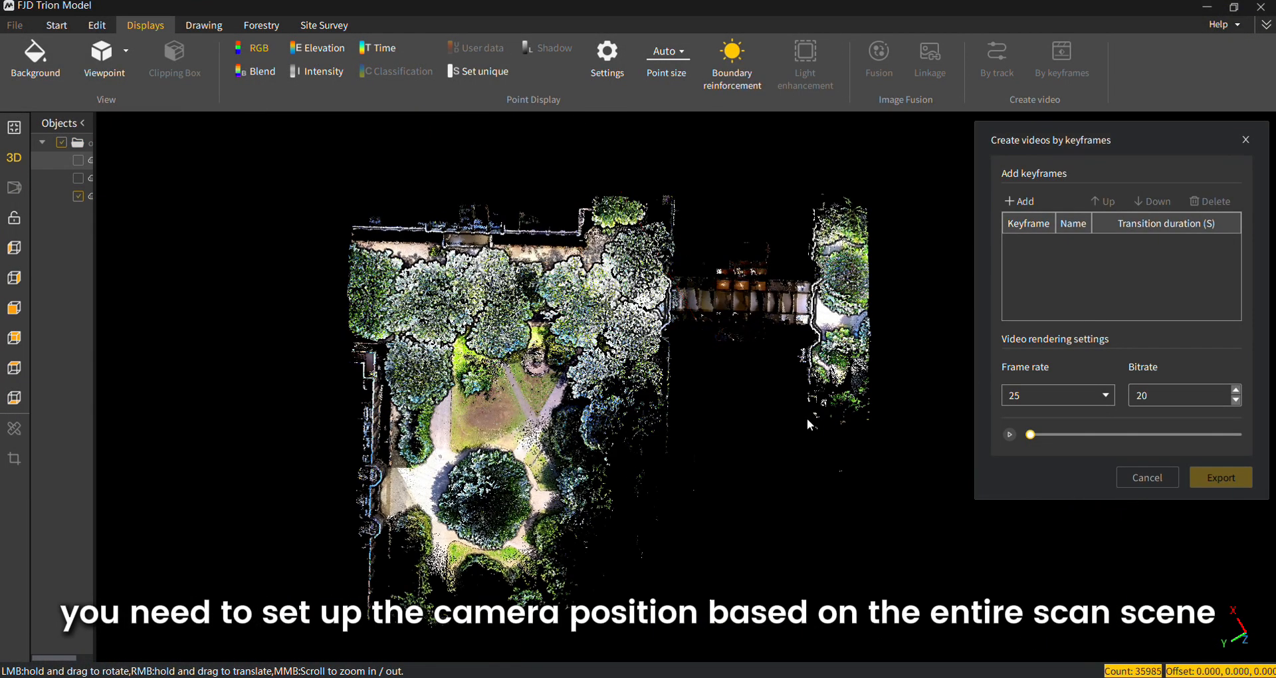
pyautogui.click(1017, 200)
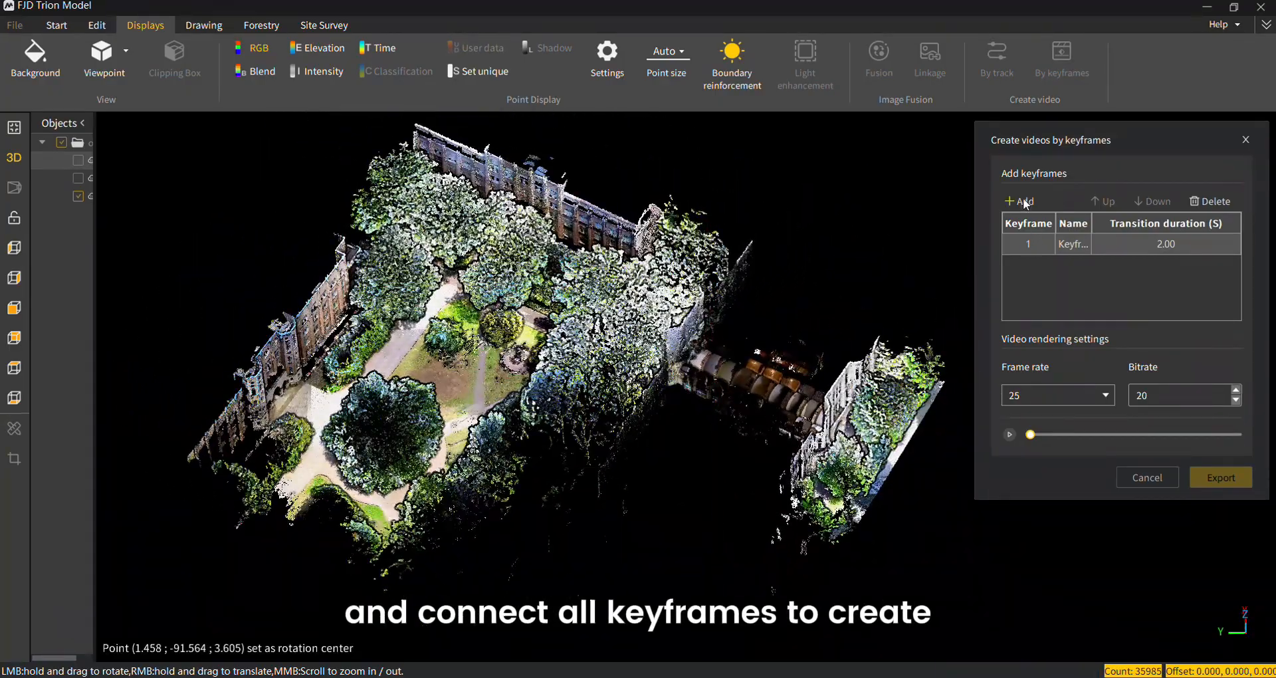
pyautogui.click(1019, 201)
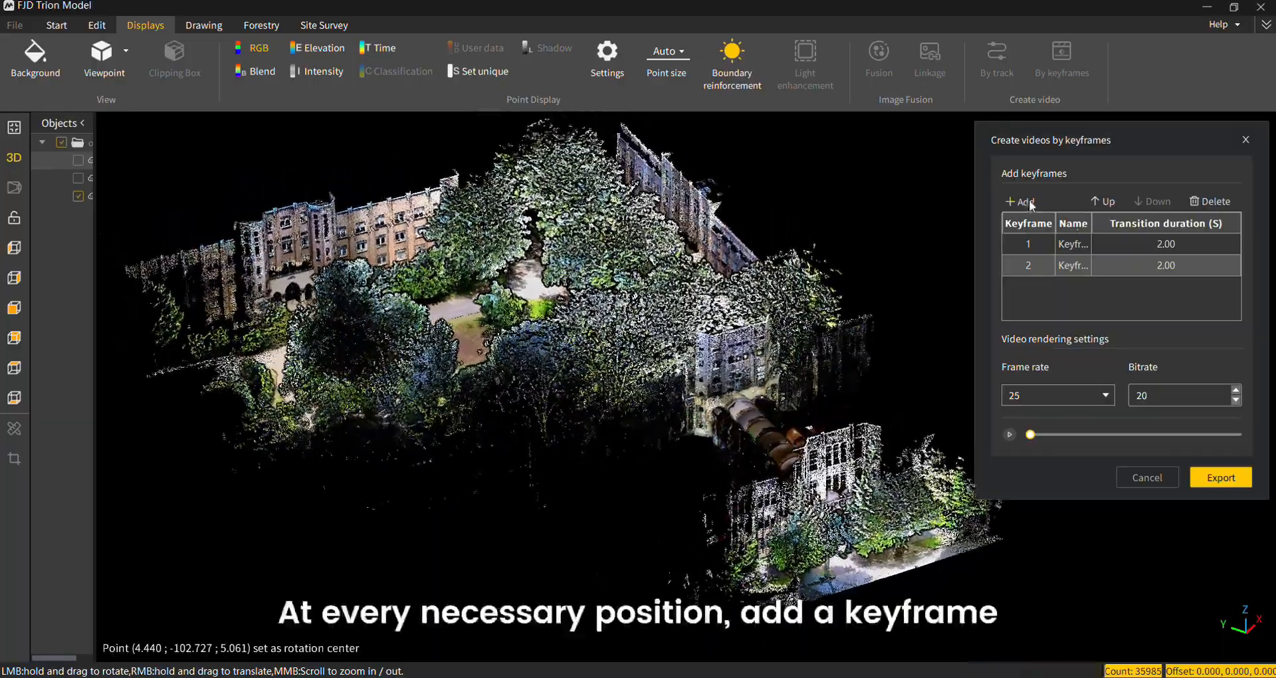
pyautogui.click(1018, 200)
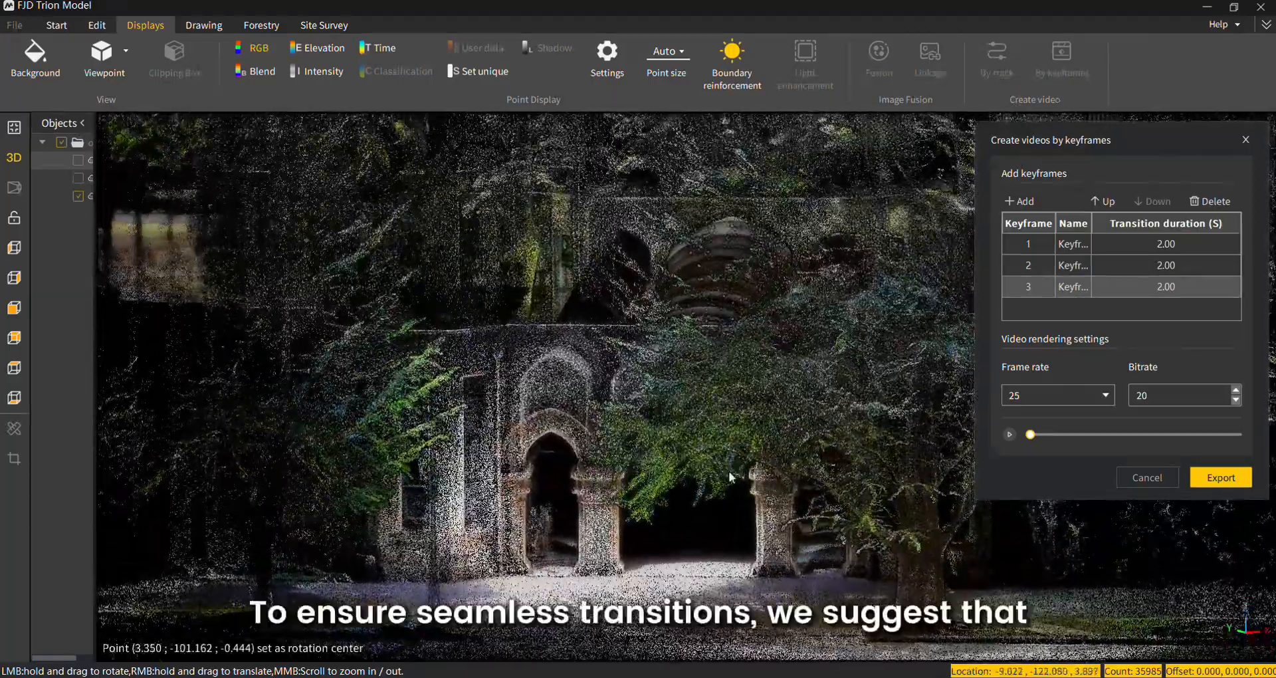
pyautogui.click(1020, 201)
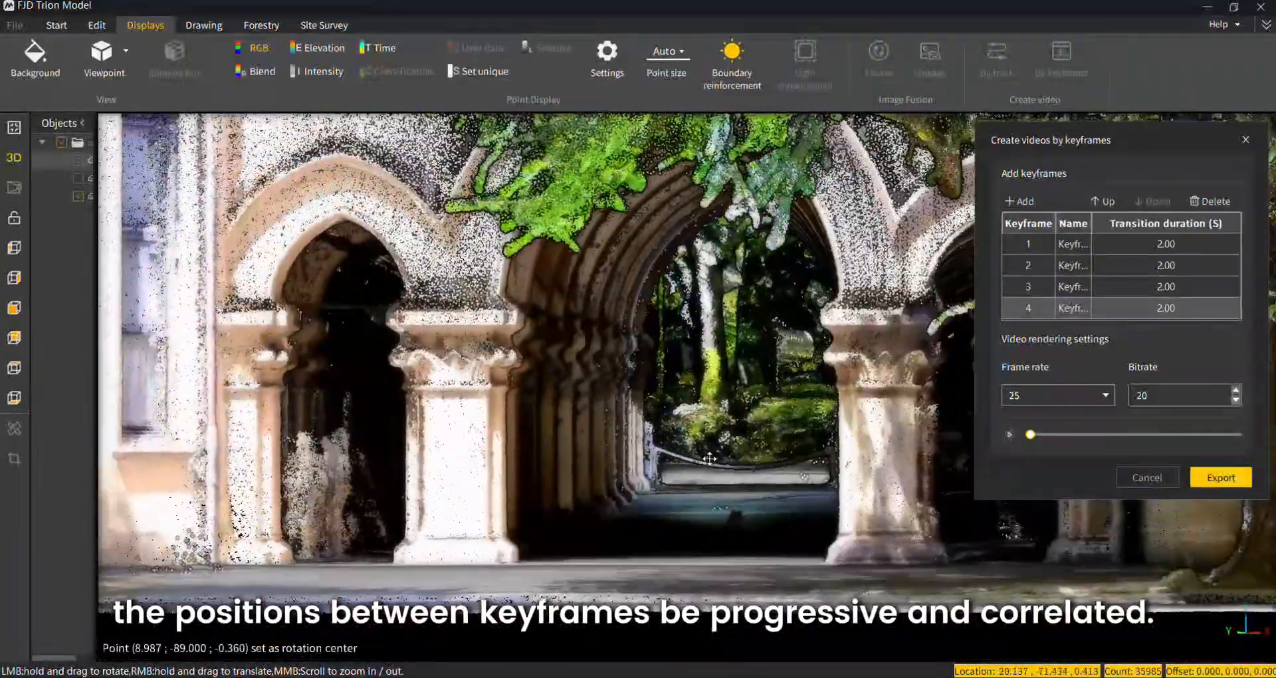
pyautogui.moveTo(708, 459); pyautogui.dragTo(740, 479)
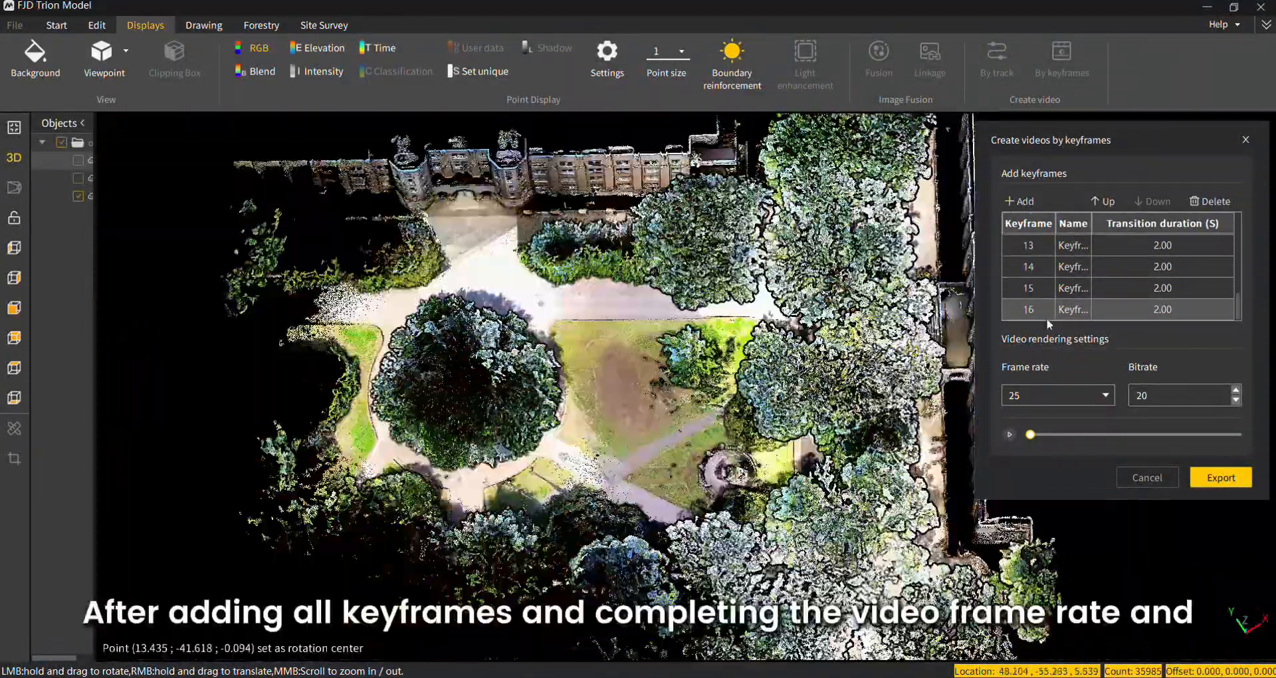
# - Set frame rate 30, preview the keyframe fly-through, and export it as an MP4
pyautogui.click(1104, 396)
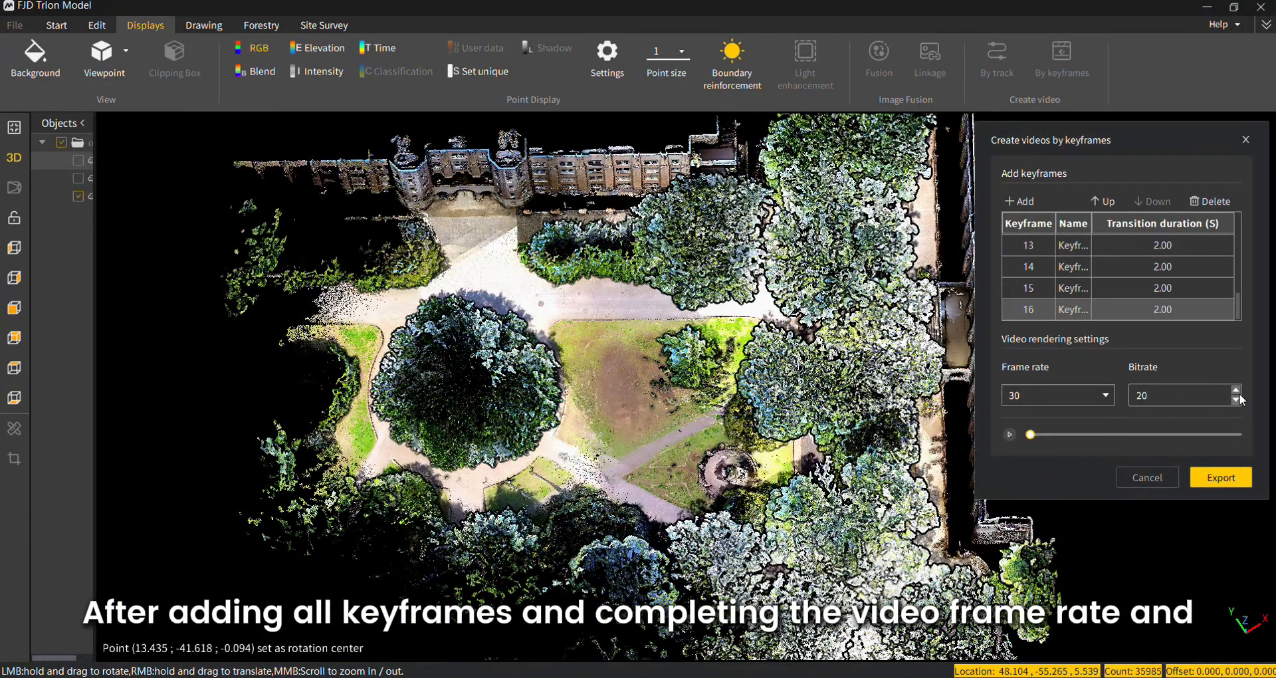
pyautogui.click(1008, 433)
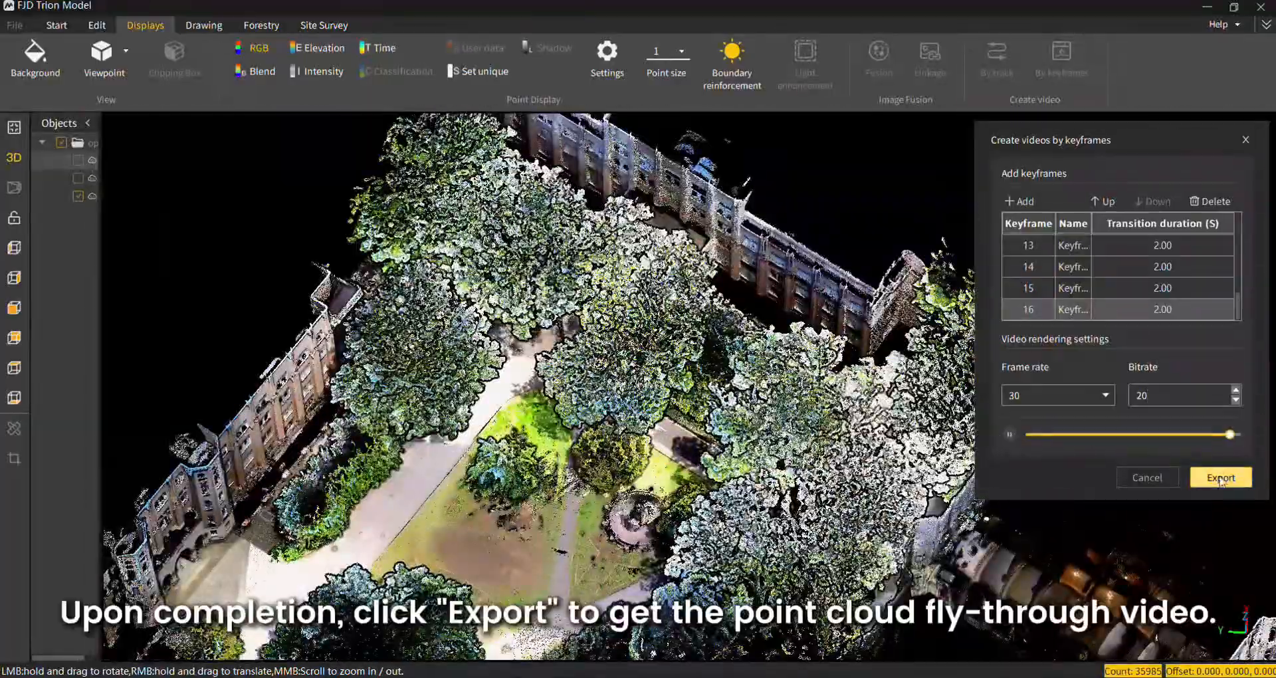
pyautogui.click(1220, 477)
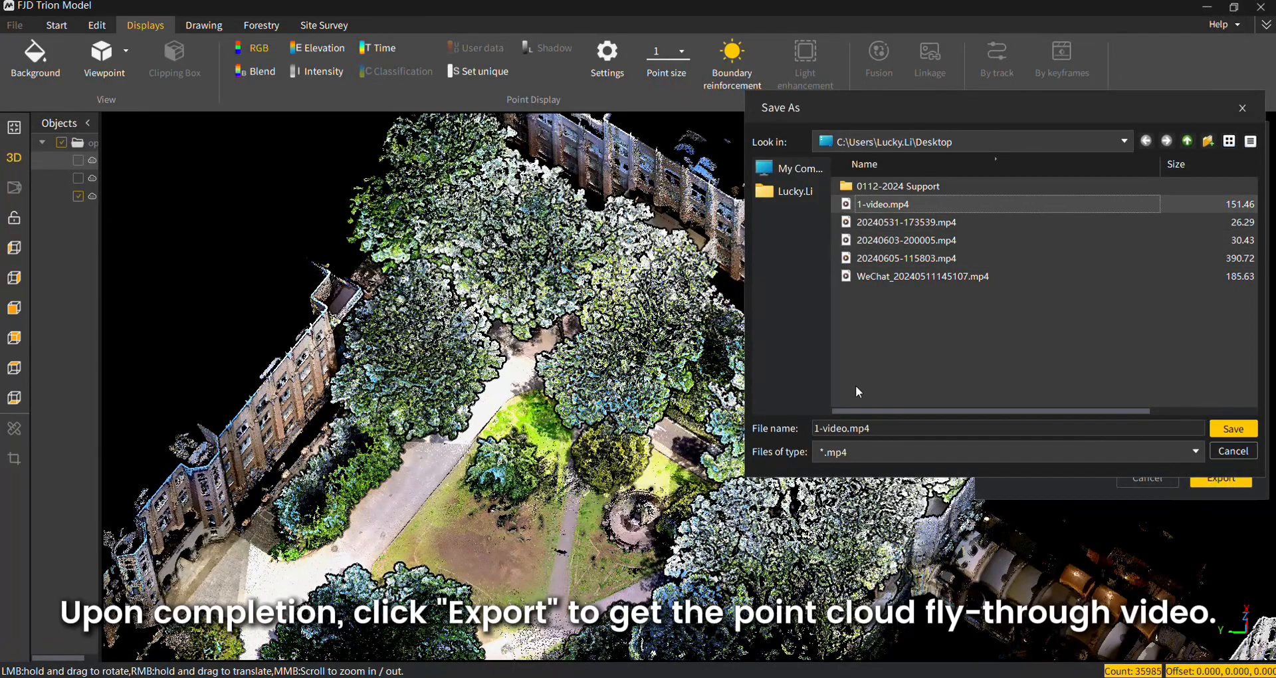
pyautogui.click(1232, 428)
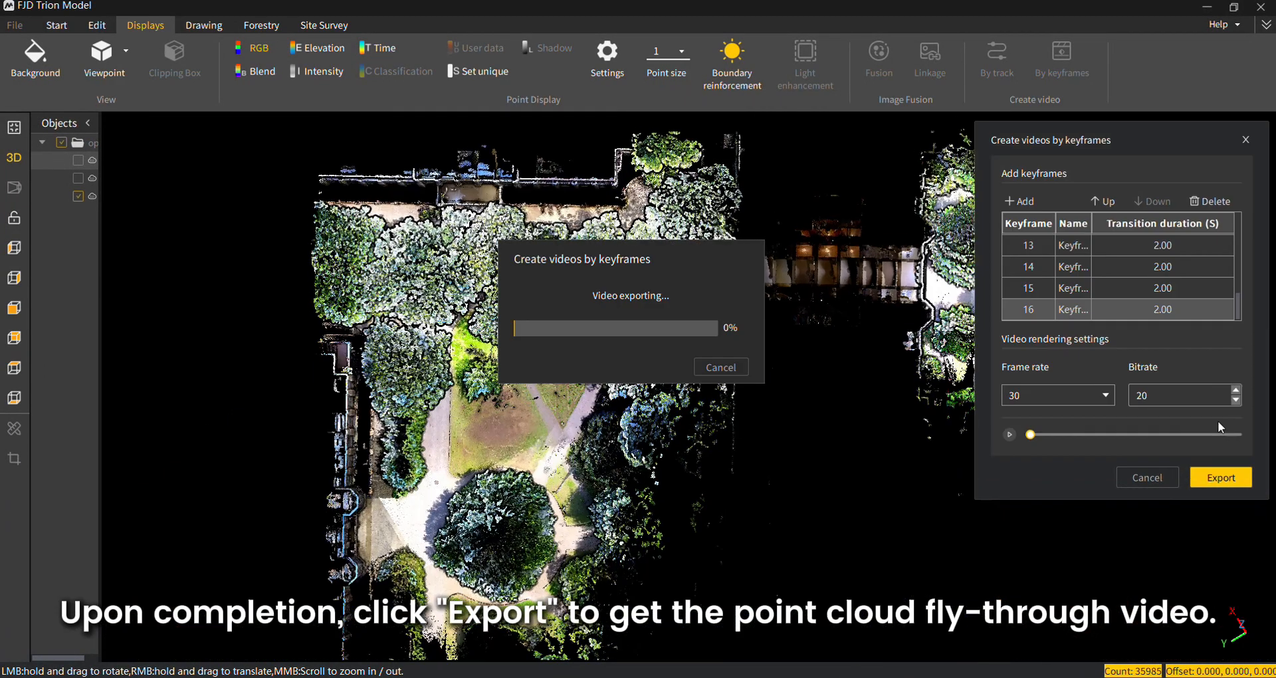